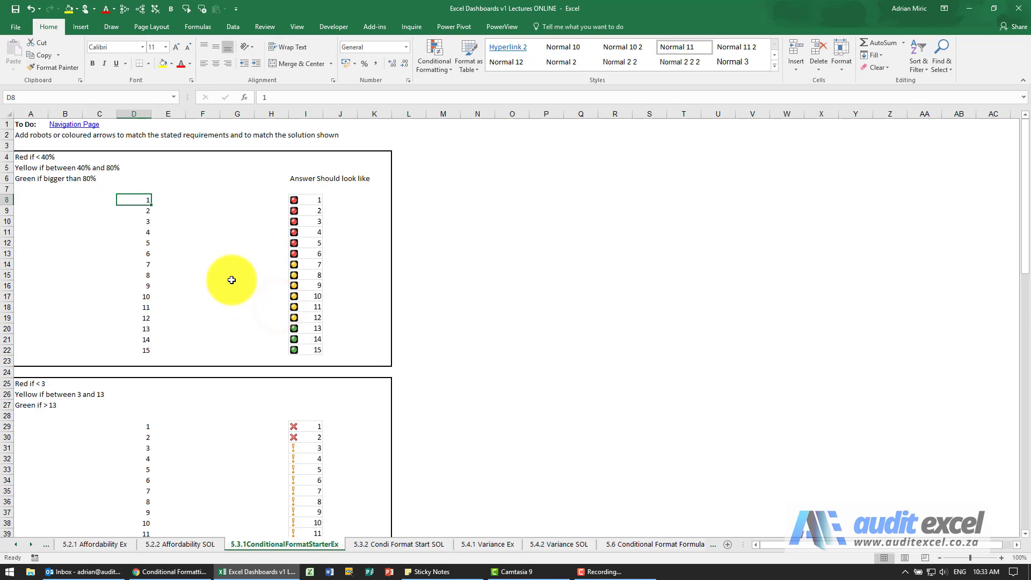
pyautogui.moveTo(137, 199)
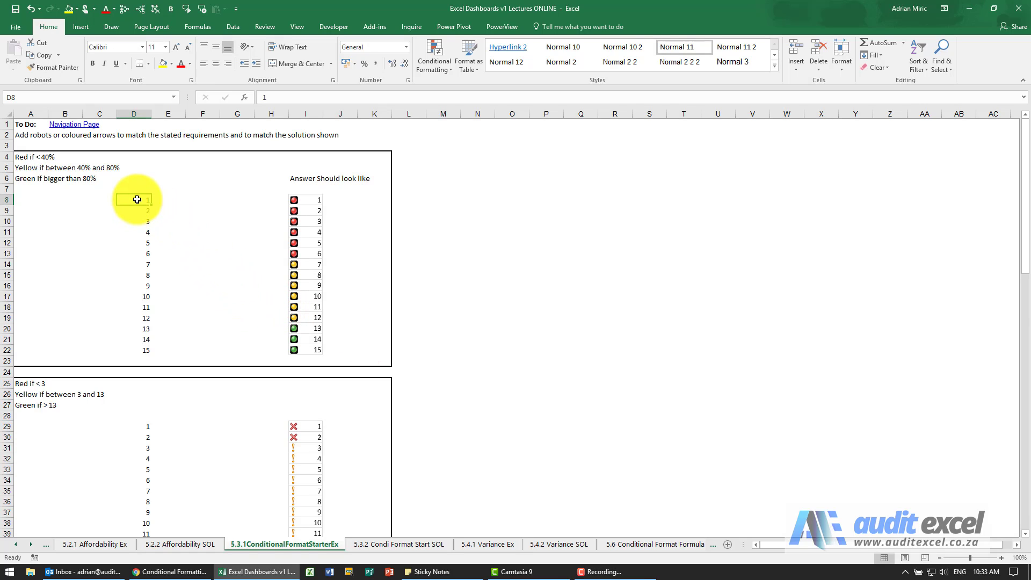
# - Select D8:D22, the numbers 1 to 15 in the first exercise block
pyautogui.moveTo(137, 199); pyautogui.dragTo(133, 348)
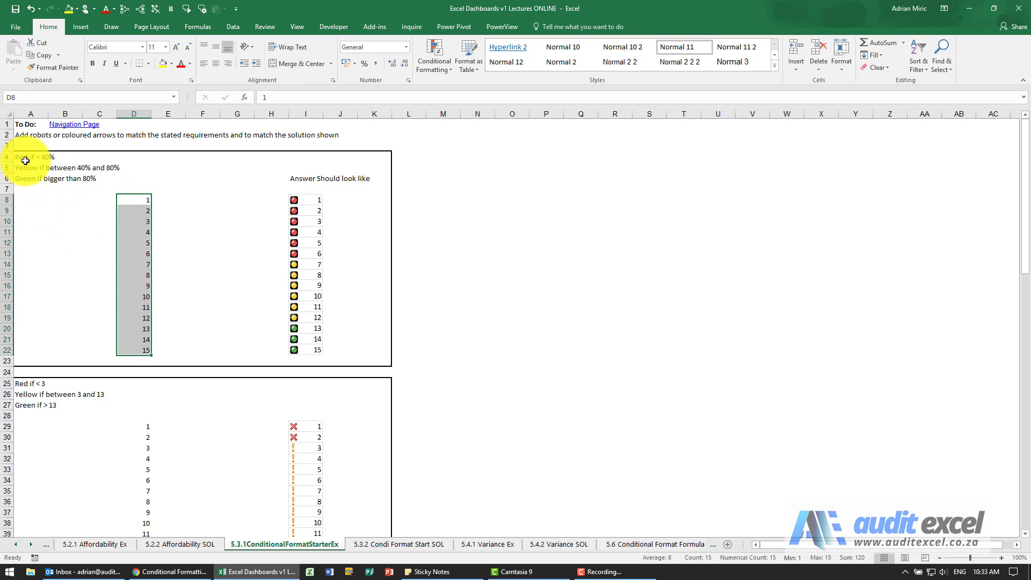
pyautogui.moveTo(49, 155)
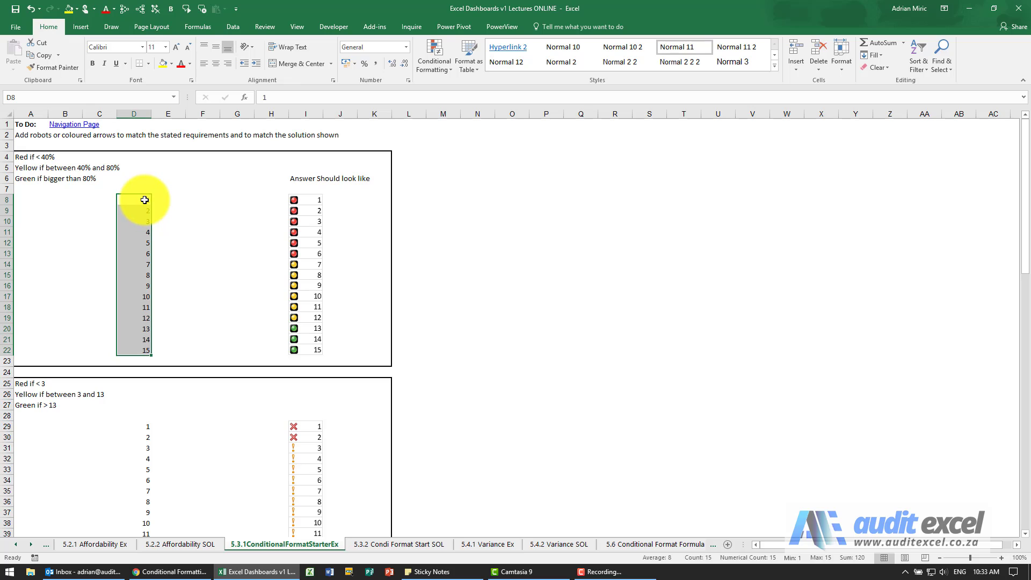
pyautogui.moveTo(144, 200); pyautogui.dragTo(145, 349)
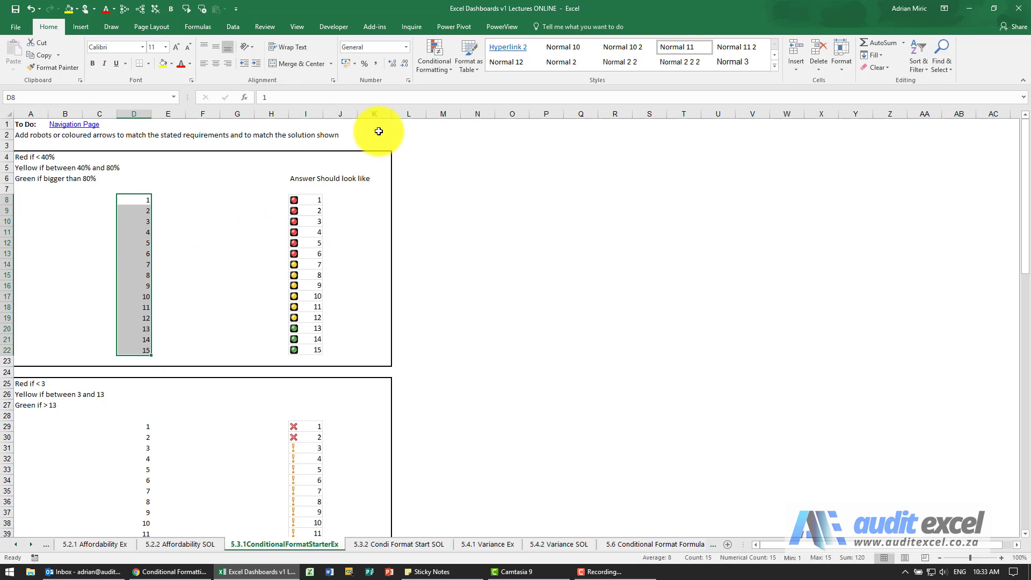
# - Apply the 3 Traffic Lights (Rimmed) icon set to D8:D22
pyautogui.click(433, 56)
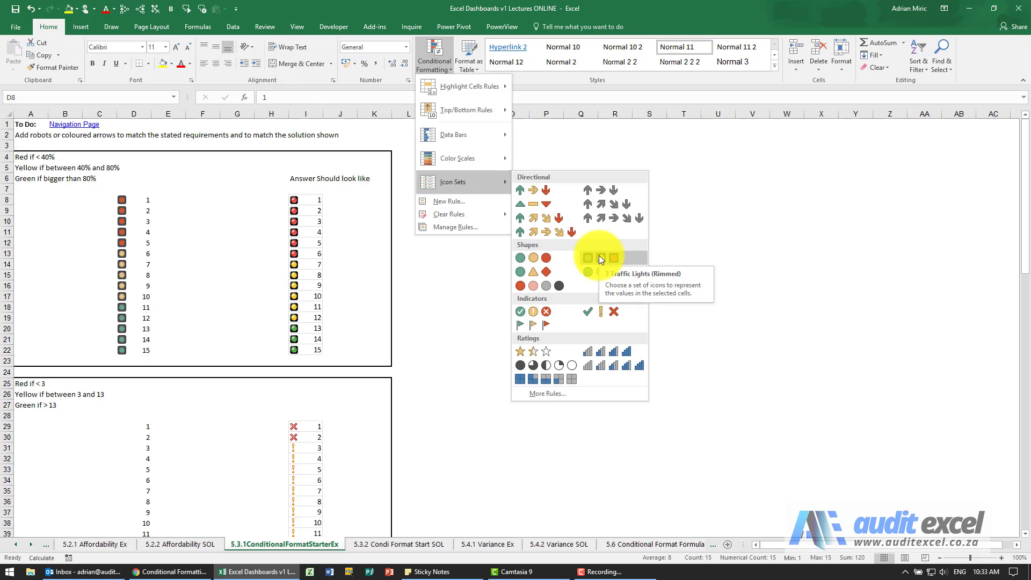
pyautogui.click(588, 258)
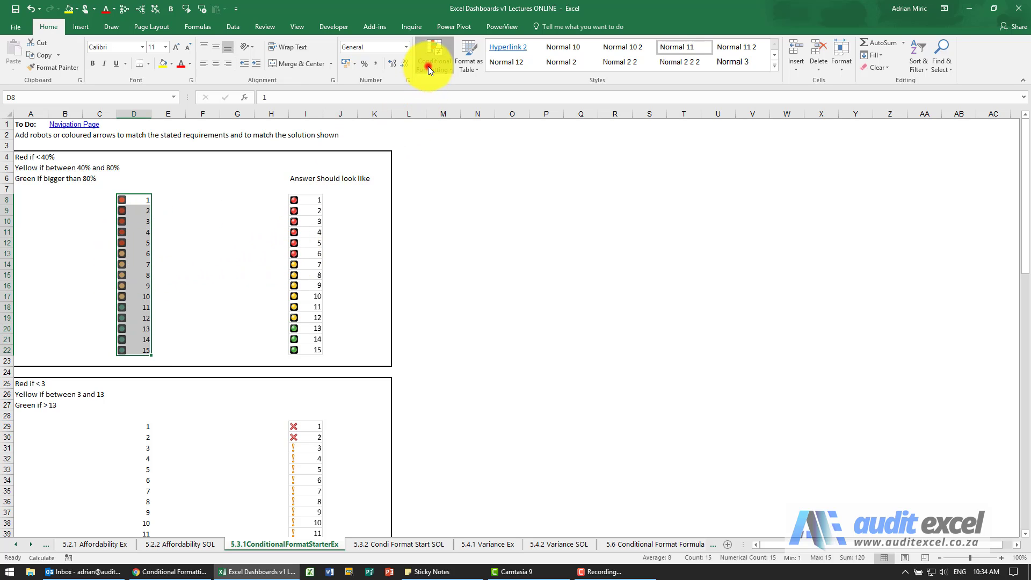
# - Edit the traffic-light rule to green at 80 percent and amber at 33 percent
pyautogui.click(432, 55)
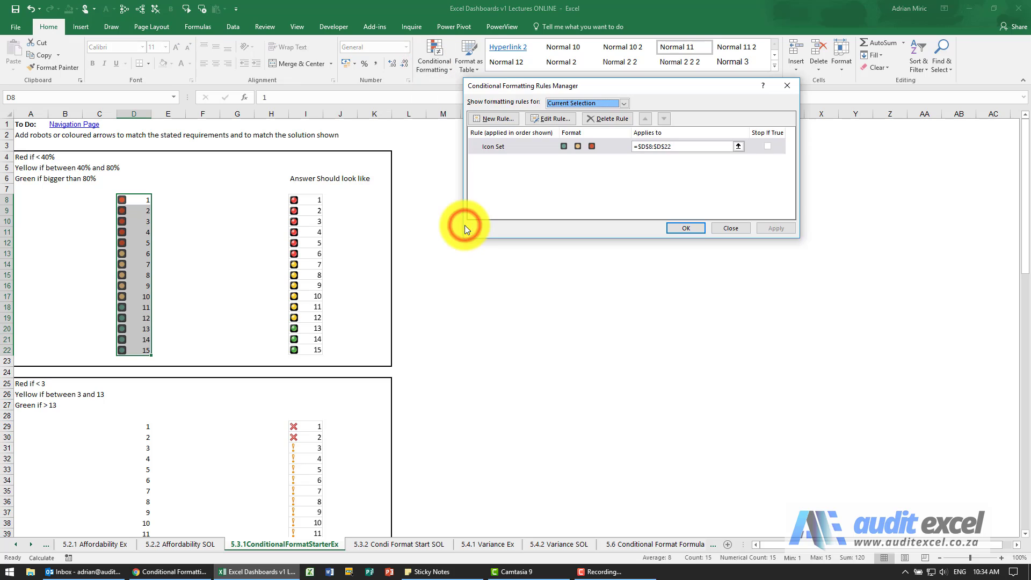
pyautogui.click(550, 120)
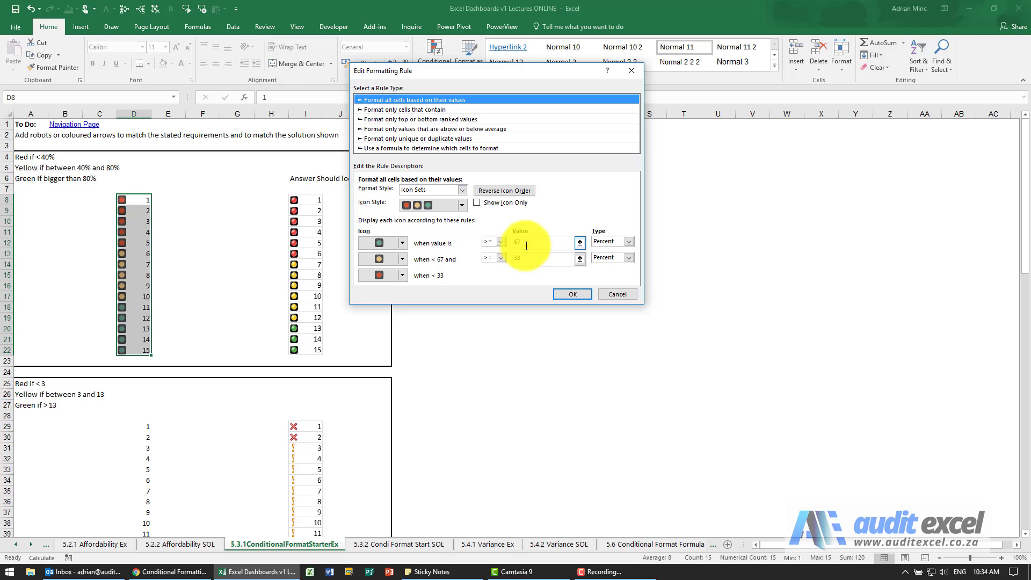
pyautogui.write('80')
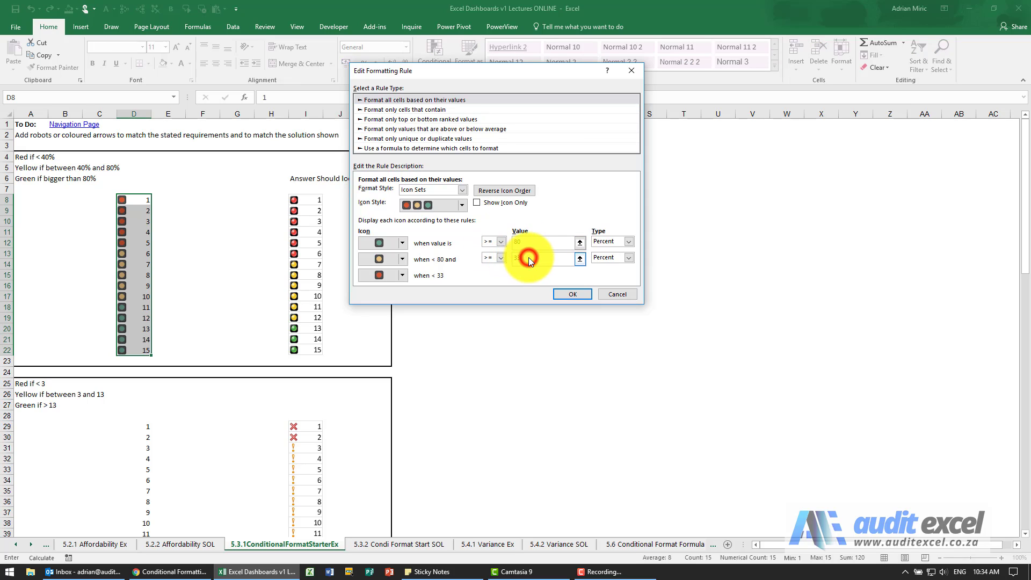
pyautogui.write('33')
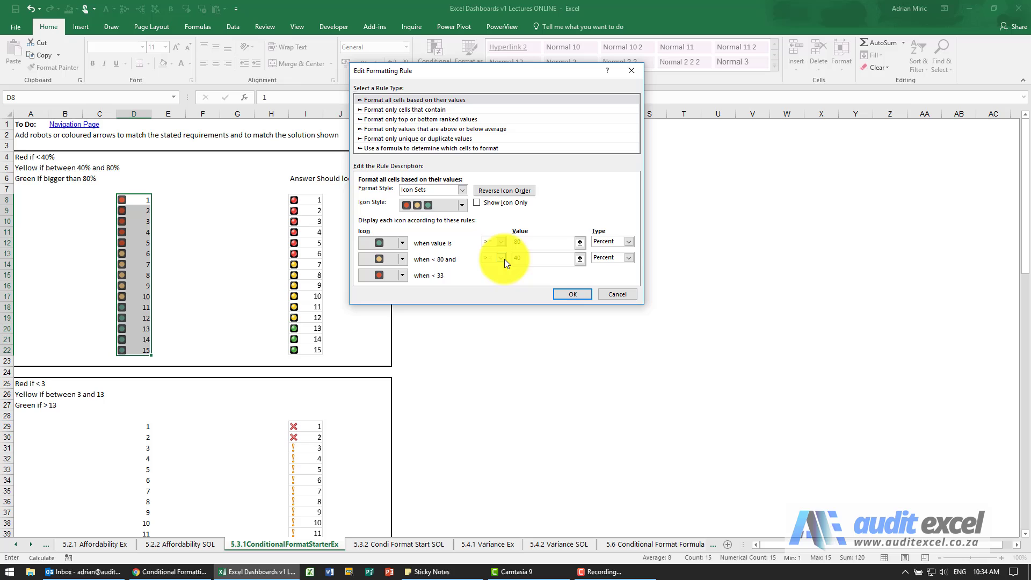
pyautogui.click(570, 294)
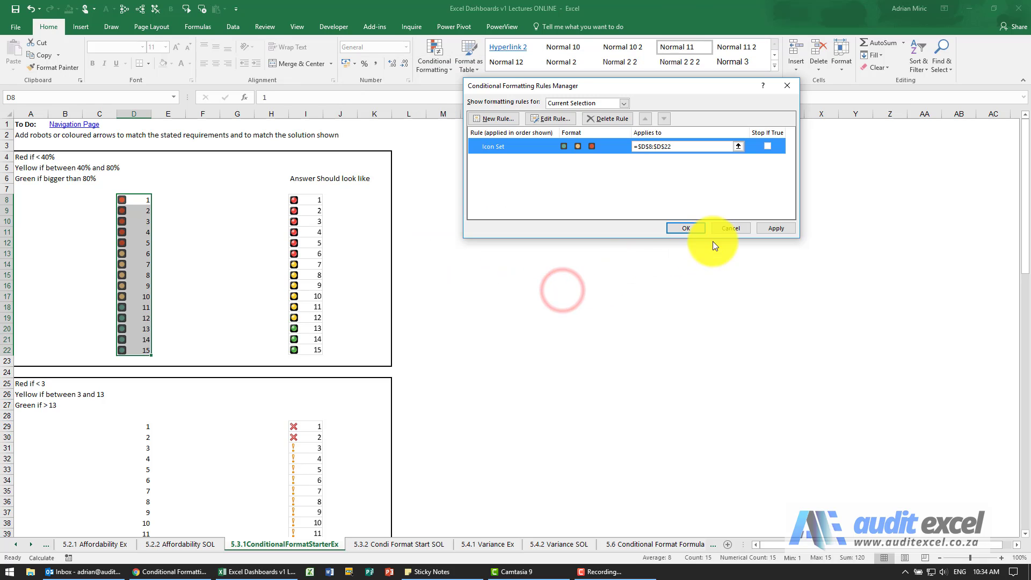
pyautogui.click(684, 228)
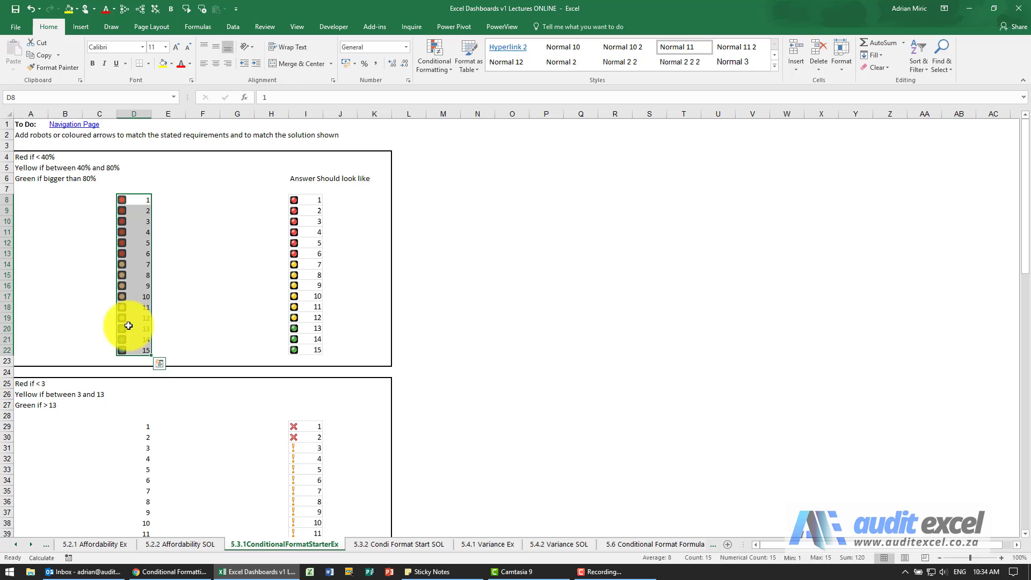
# - Scroll down to bring the second exercise block into view
pyautogui.scroll(-3)
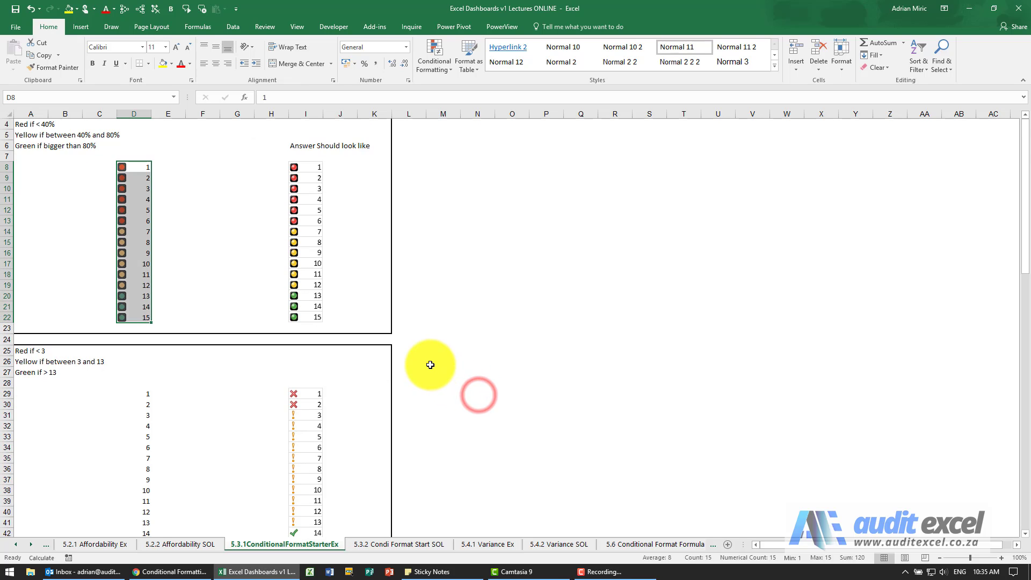
pyautogui.scroll(-3)
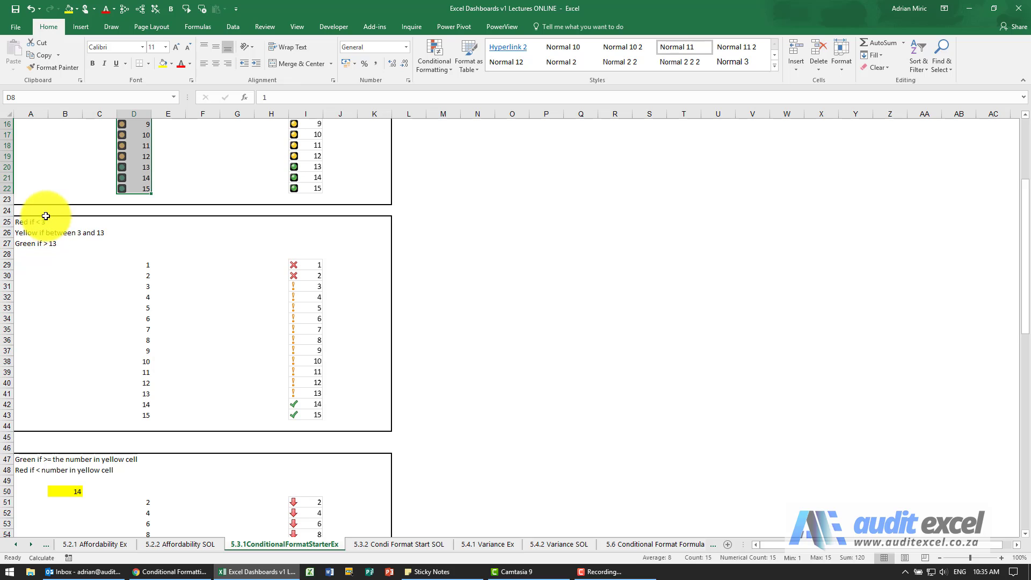
pyautogui.moveTo(55, 247)
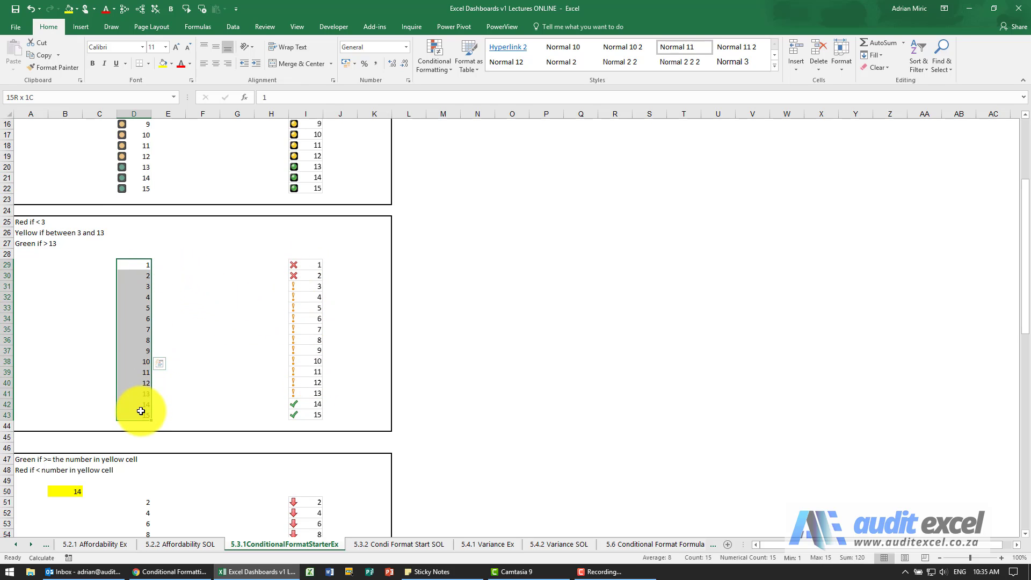
# - Apply the 3 Symbols (Uncircled) icon set to the second block's numbers
pyautogui.click(433, 55)
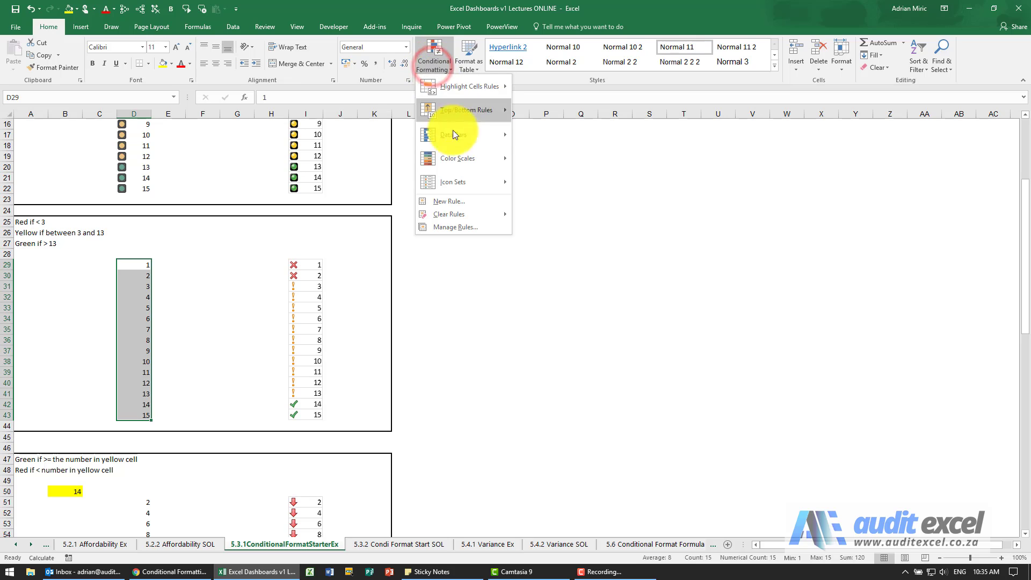
pyautogui.click(453, 181)
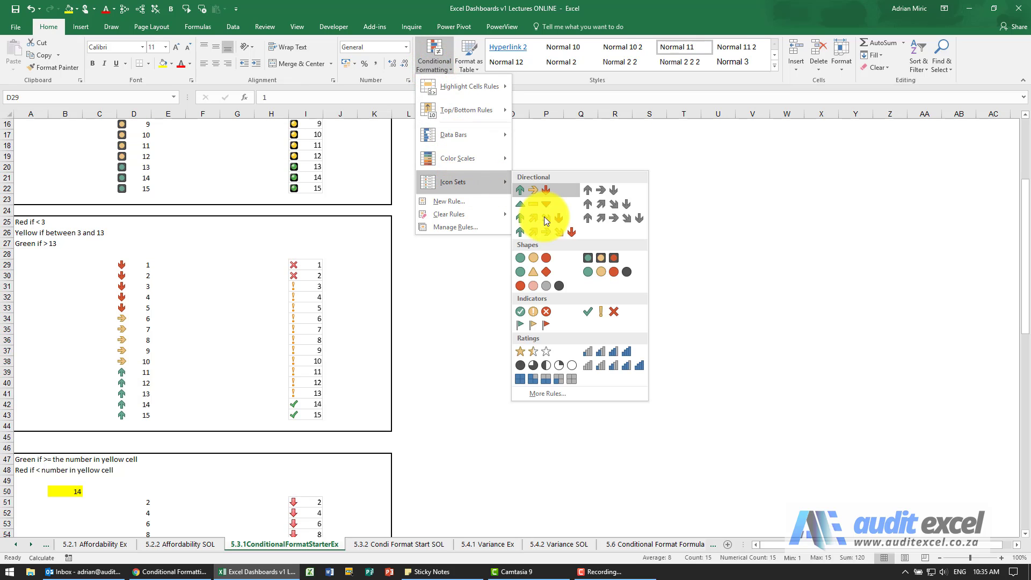
pyautogui.moveTo(600, 311)
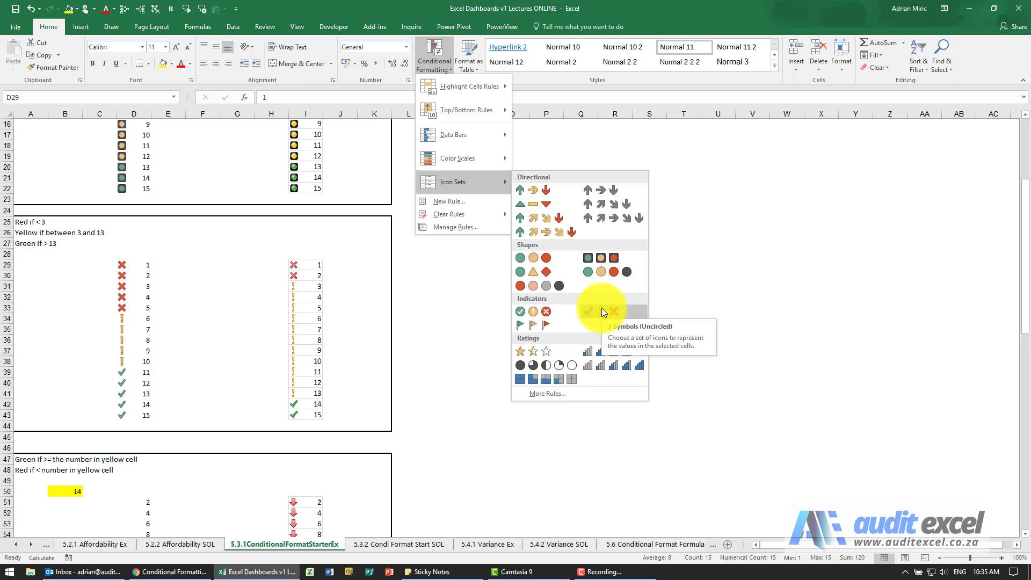
pyautogui.click(613, 311)
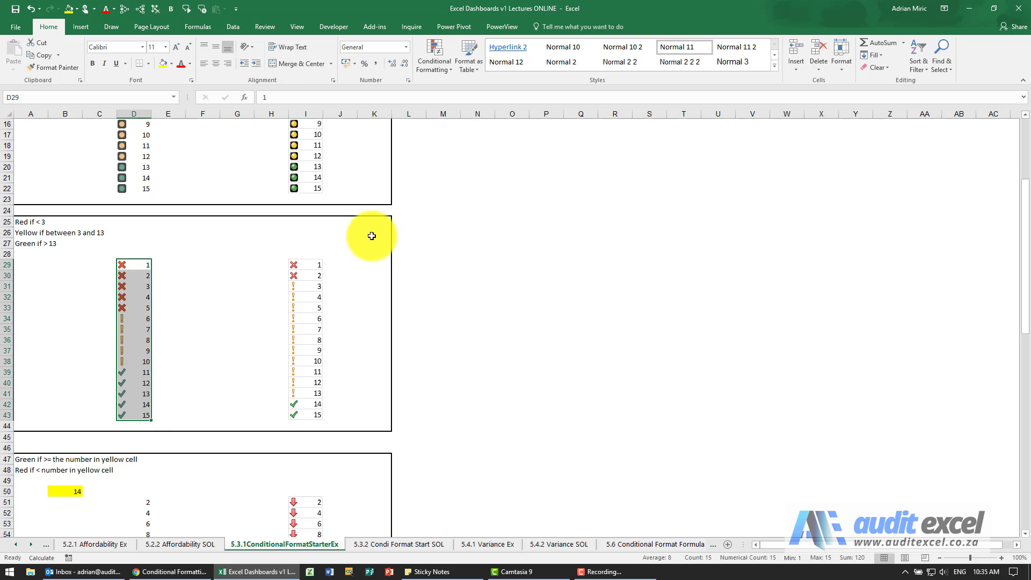
pyautogui.click(433, 56)
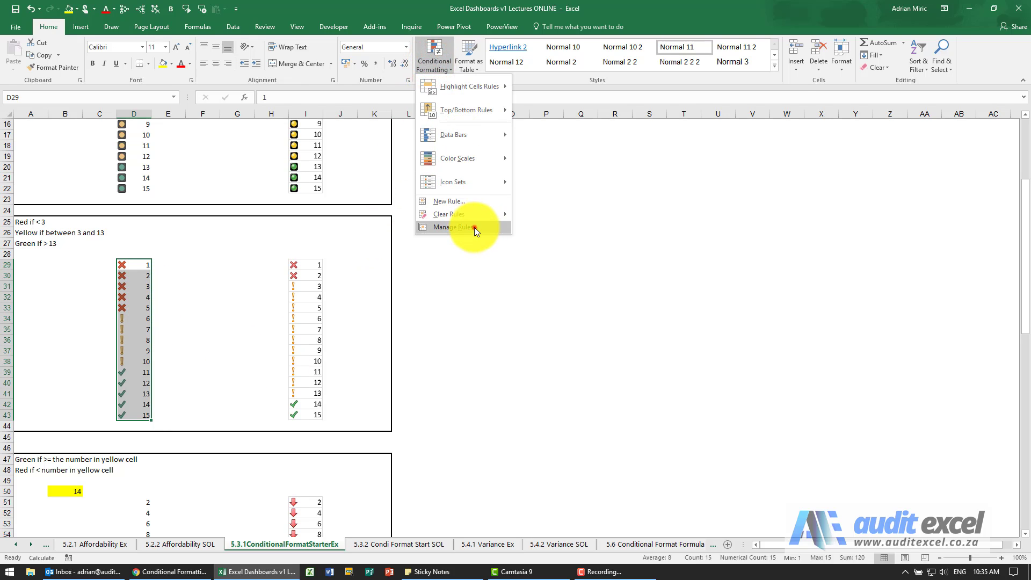
# - Edit the symbol rule to Number thresholds: tick above 13, cross below 3
pyautogui.click(451, 226)
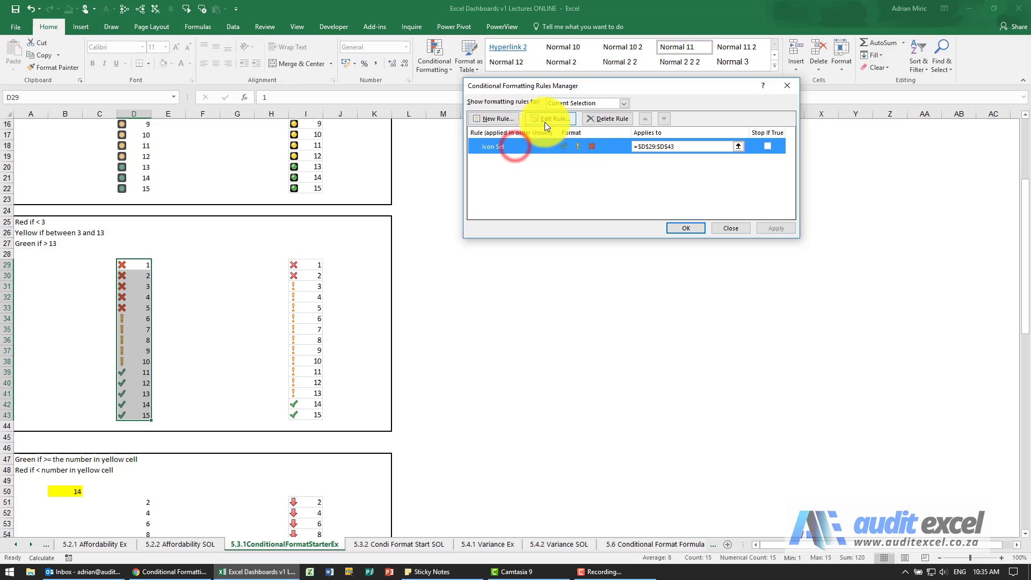
pyautogui.click(549, 118)
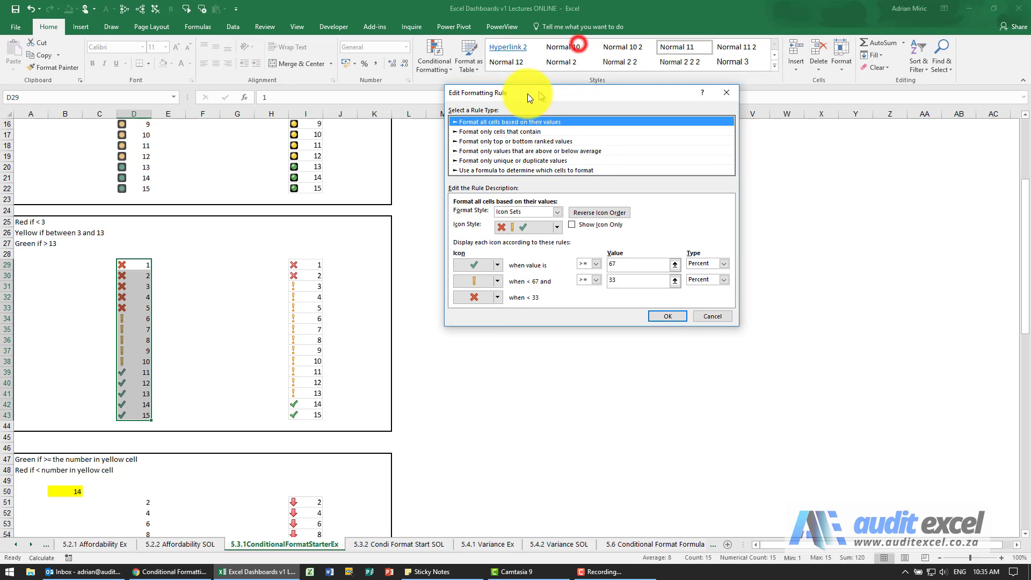
pyautogui.moveTo(526, 92); pyautogui.dragTo(478, 103)
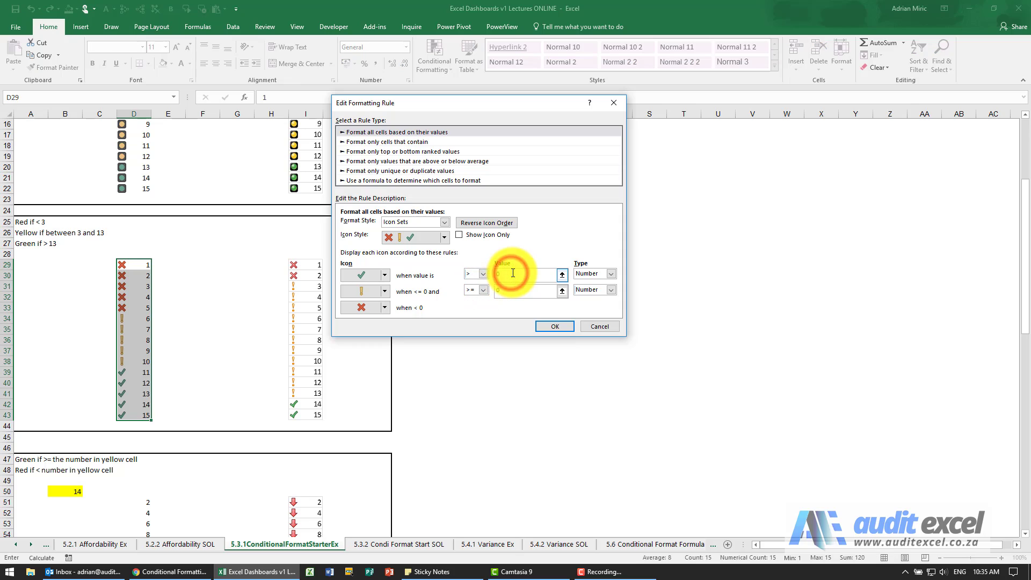
pyautogui.write('13')
pyautogui.click(527, 290)
pyautogui.write('3')
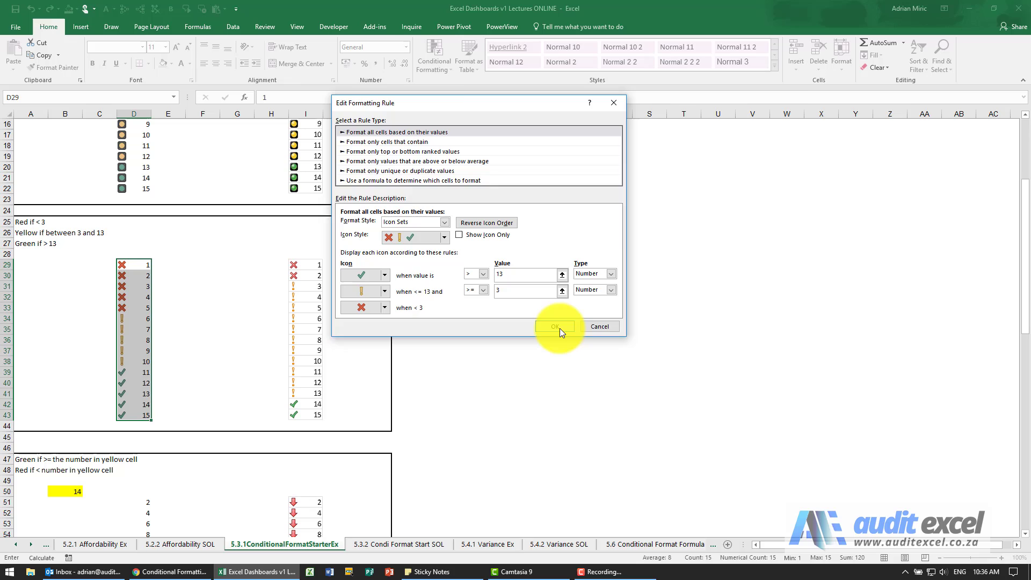
pyautogui.click(555, 326)
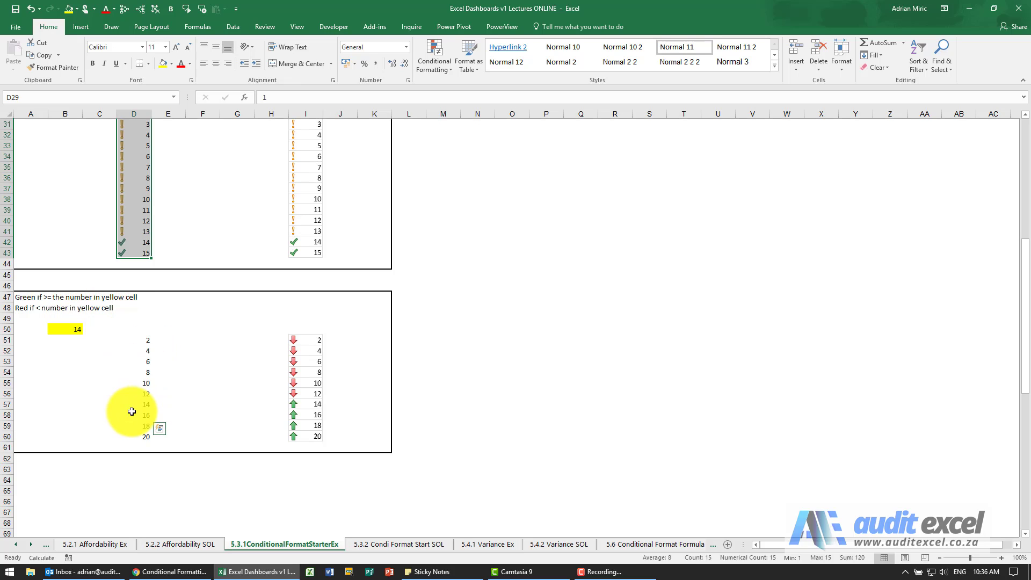
# - Select D51:D60 and apply the 3 Arrows (Colored) icon set
pyautogui.click(133, 340)
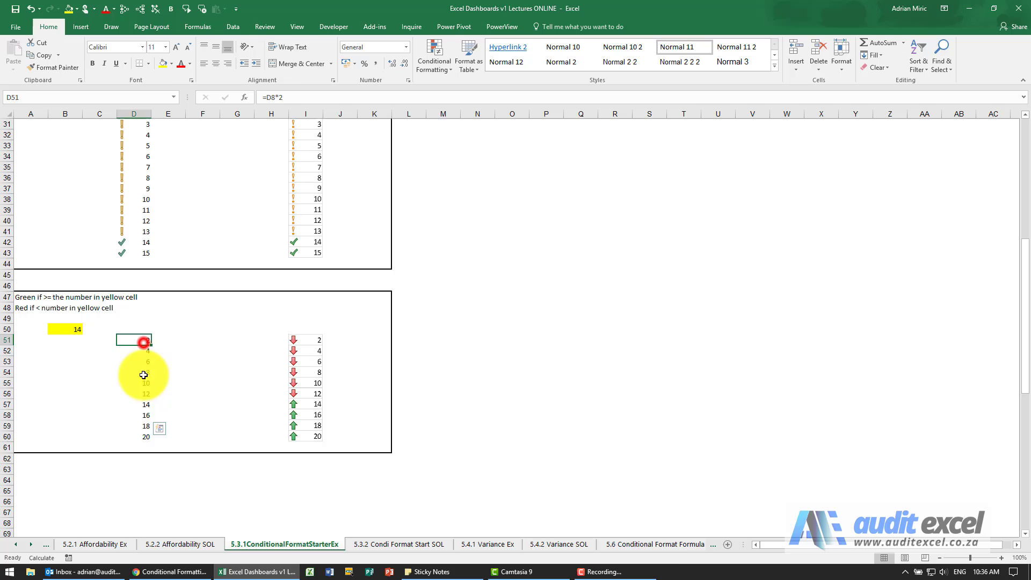
pyautogui.moveTo(134, 340); pyautogui.dragTo(133, 437)
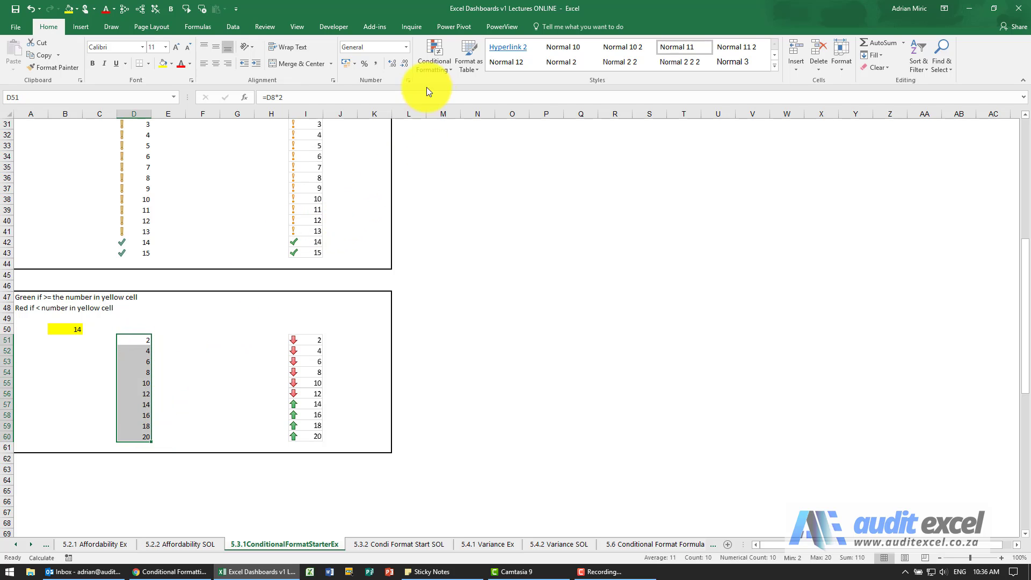
pyautogui.click(433, 56)
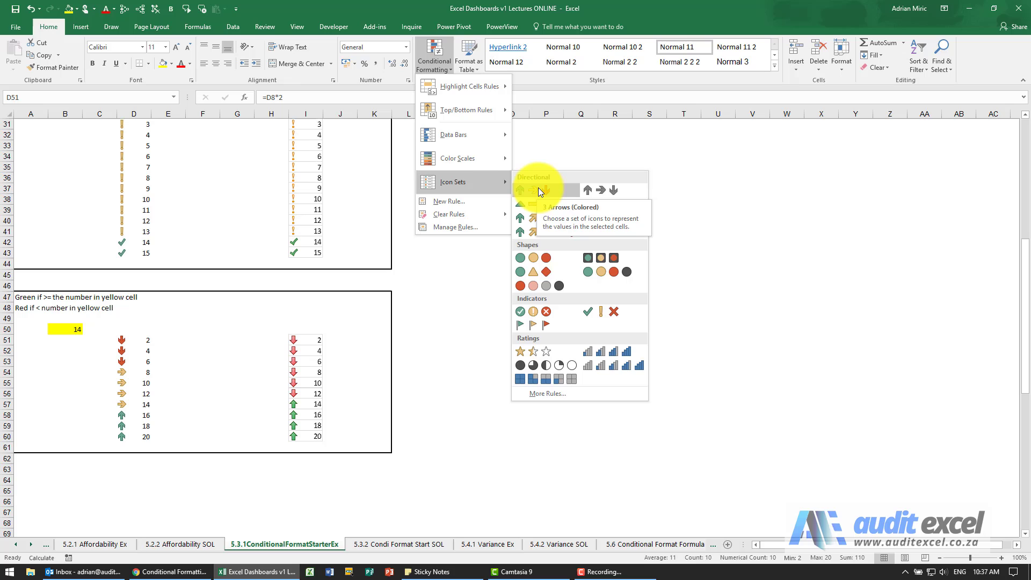
pyautogui.click(535, 190)
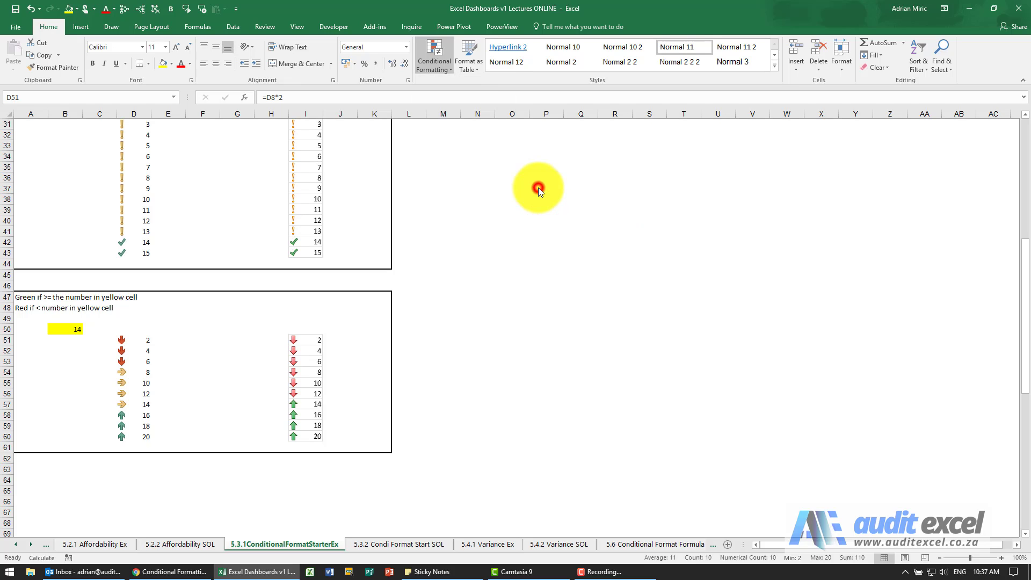
pyautogui.click(433, 54)
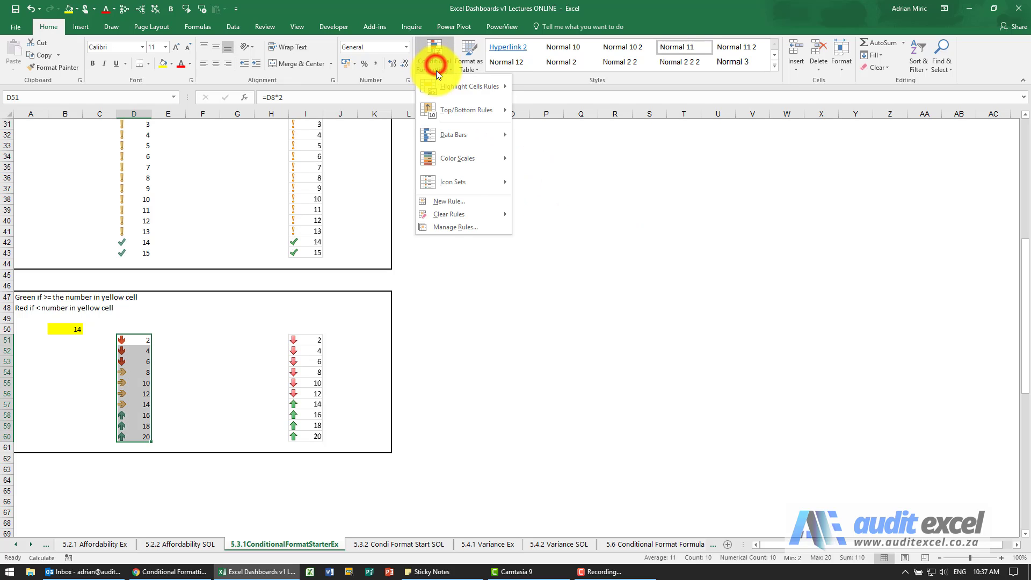
# - Set the arrow rule's thresholds to Number type referencing cell $B$50
pyautogui.click(455, 227)
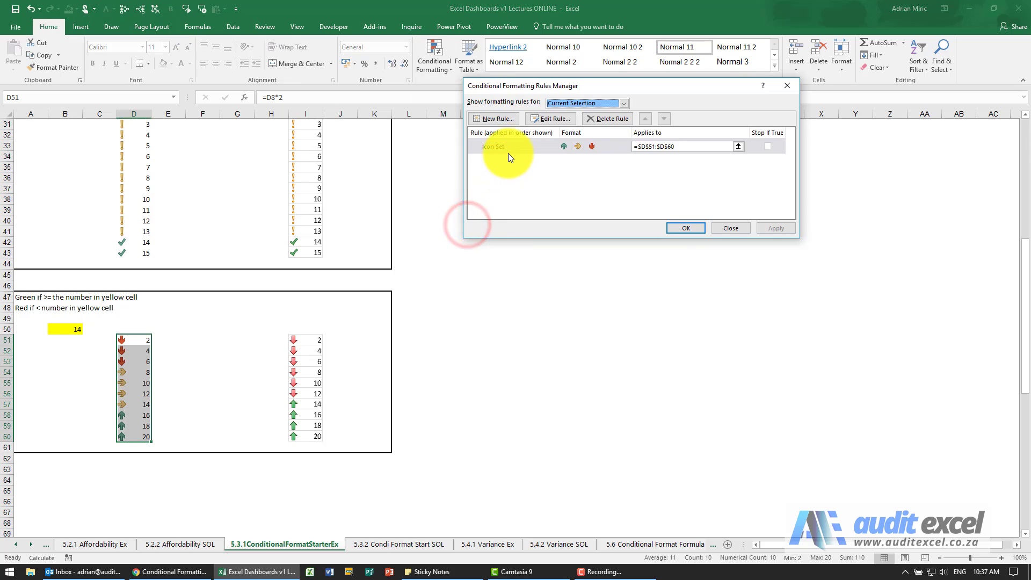
pyautogui.click(550, 118)
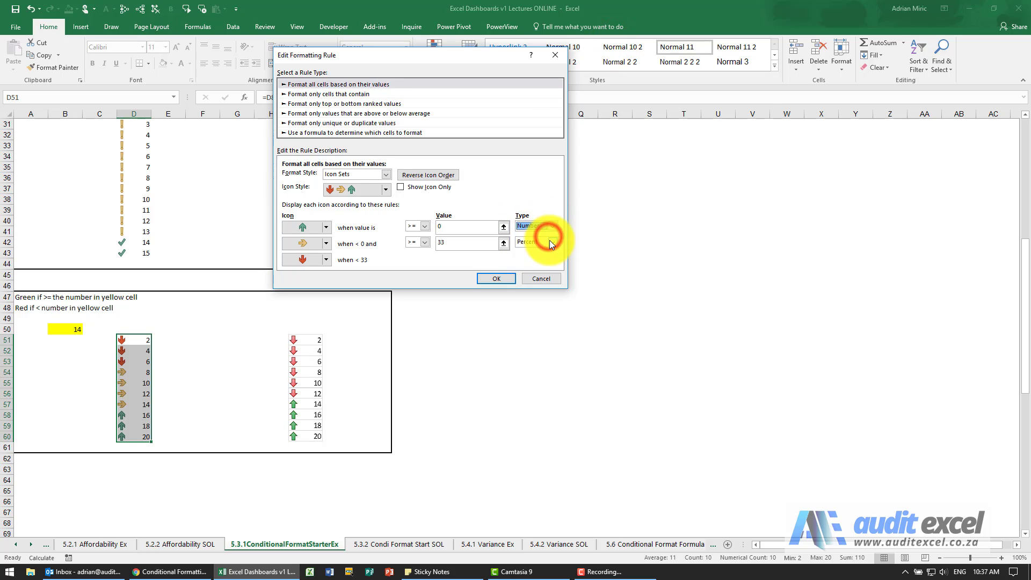
pyautogui.click(553, 242)
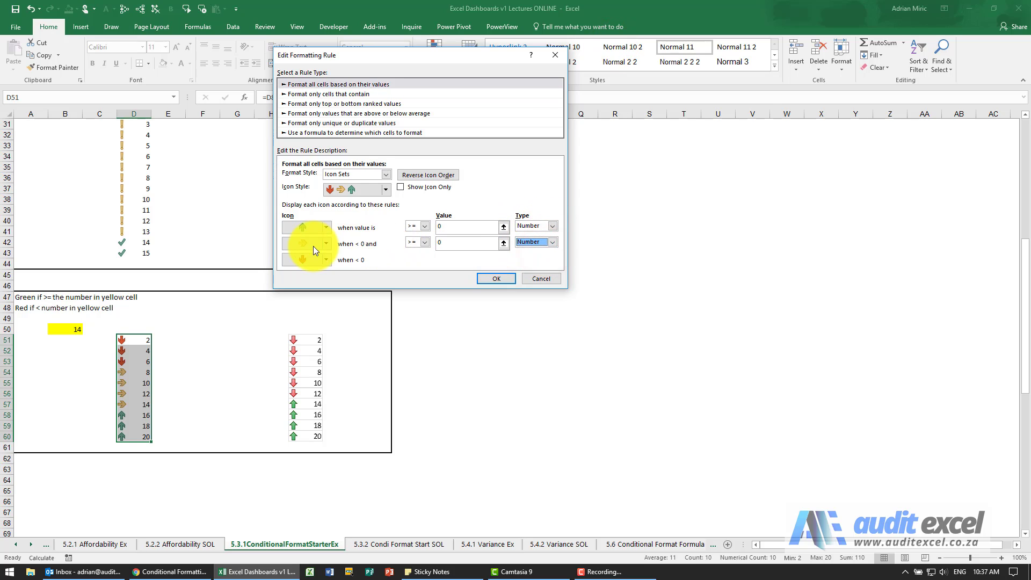
pyautogui.click(427, 174)
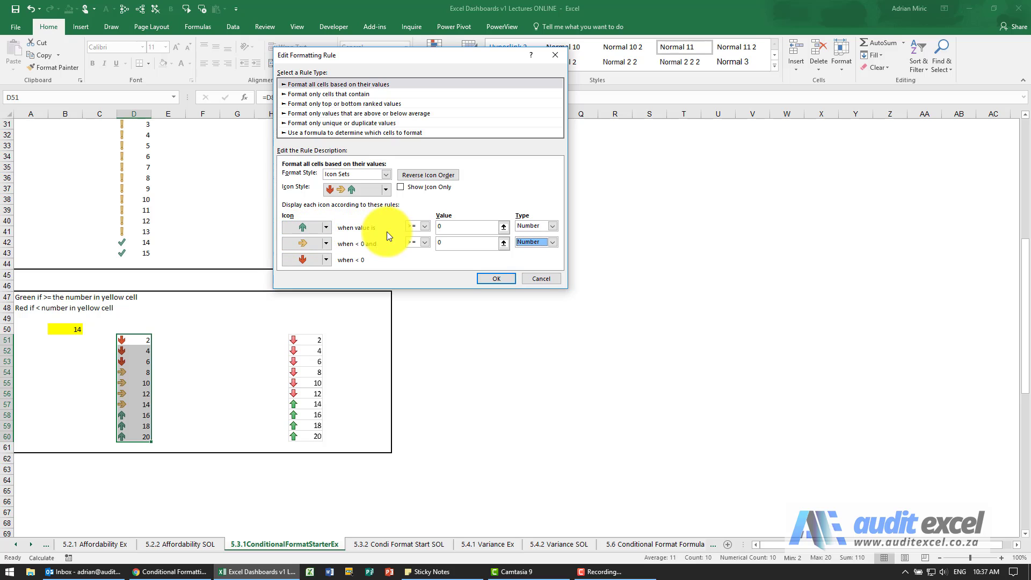
pyautogui.click(467, 226)
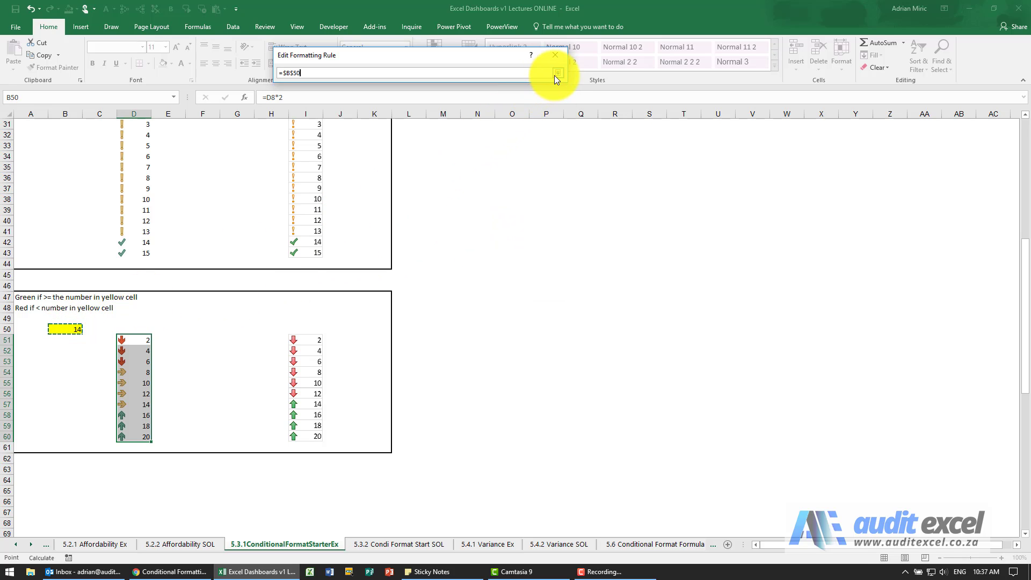
pyautogui.click(557, 72)
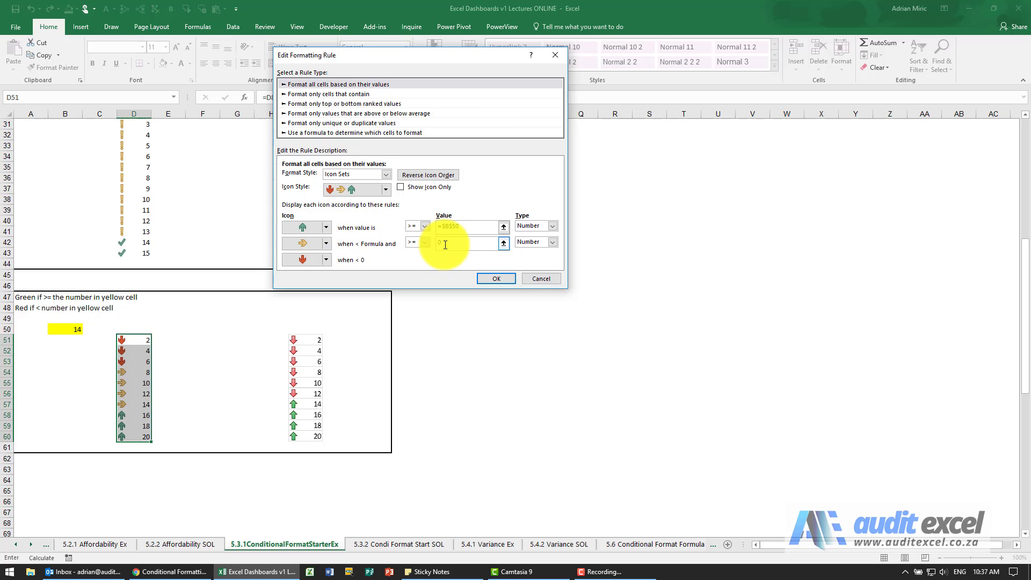
pyautogui.write('=$B$5')
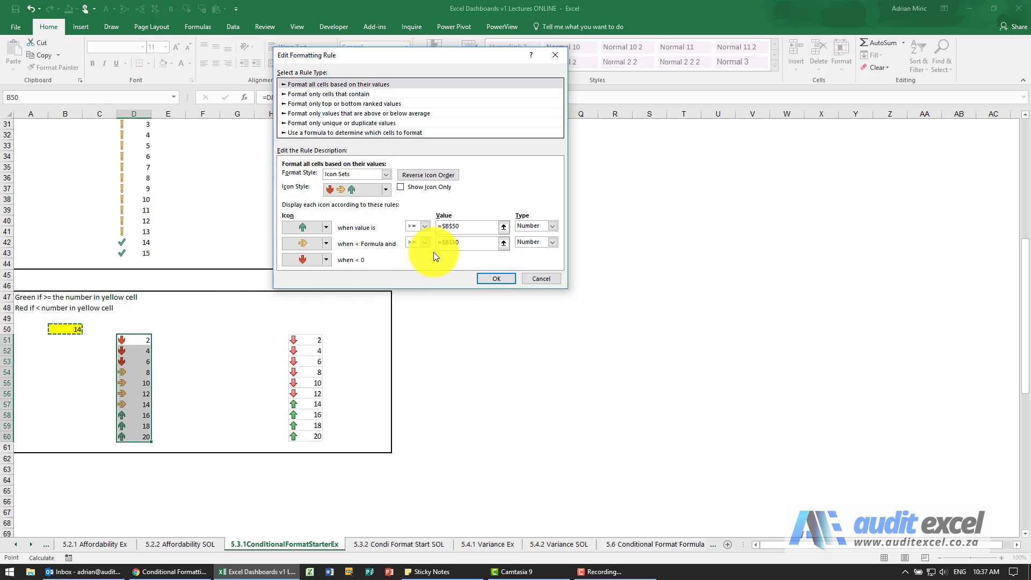
# - Apply the edited arrow rule and reopen it to verify the B50 threshold
pyautogui.click(496, 278)
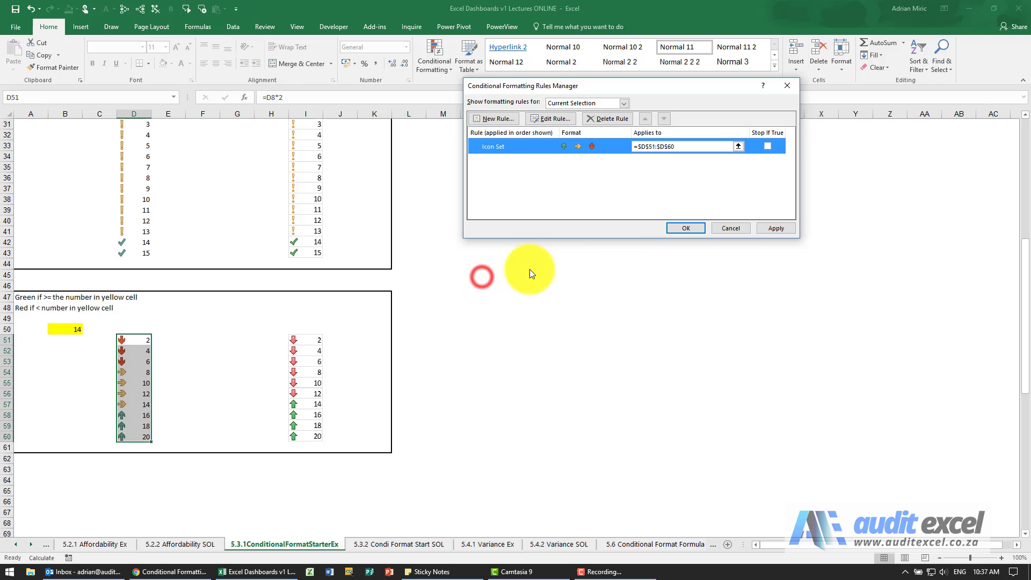
pyautogui.click(775, 228)
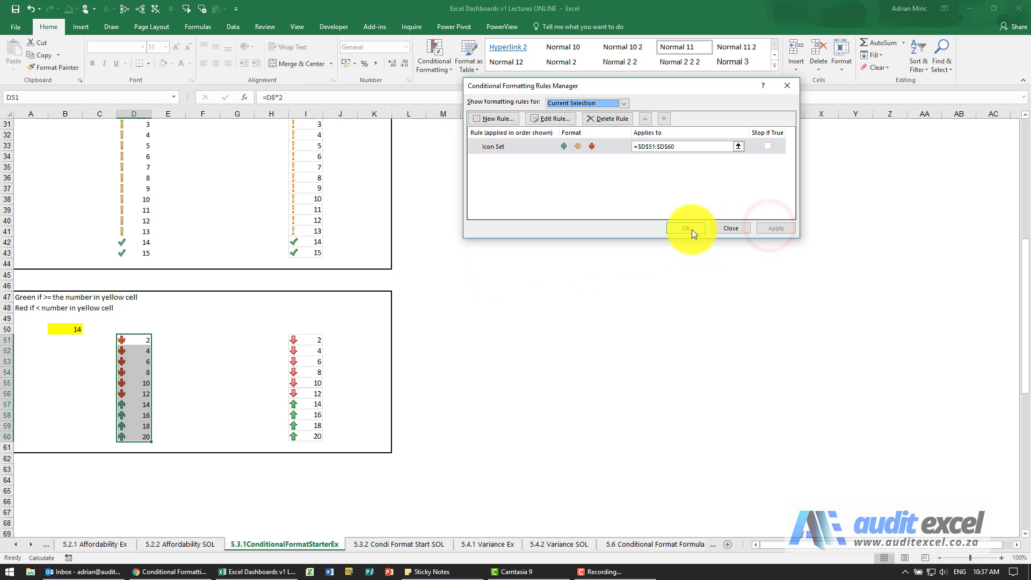
pyautogui.click(686, 229)
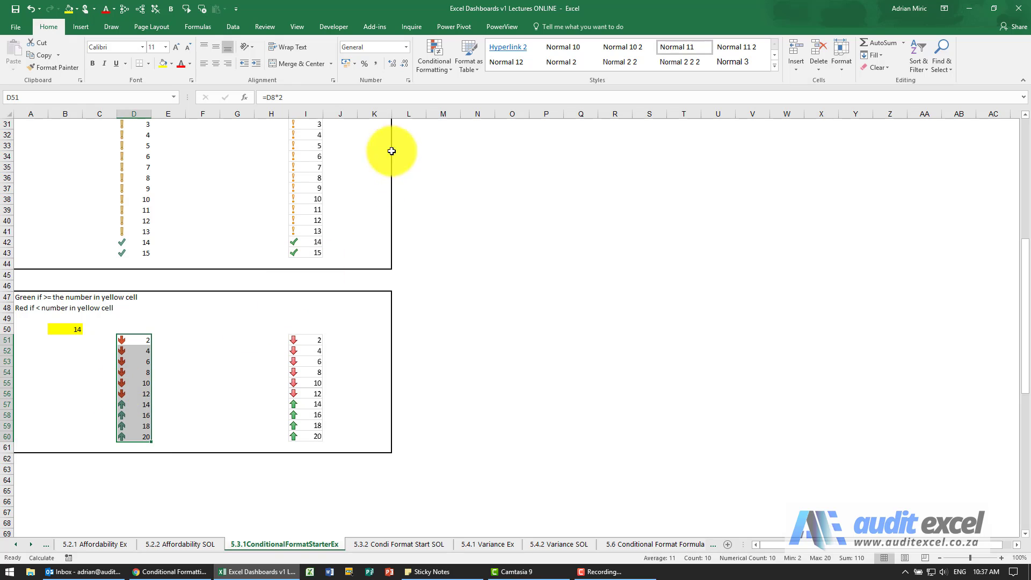
pyautogui.click(434, 55)
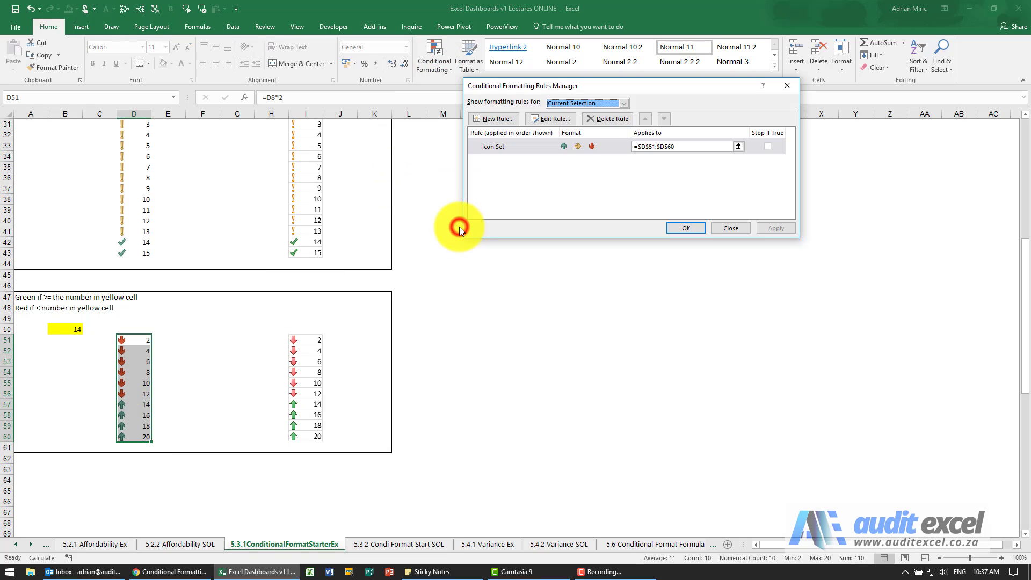
pyautogui.click(551, 119)
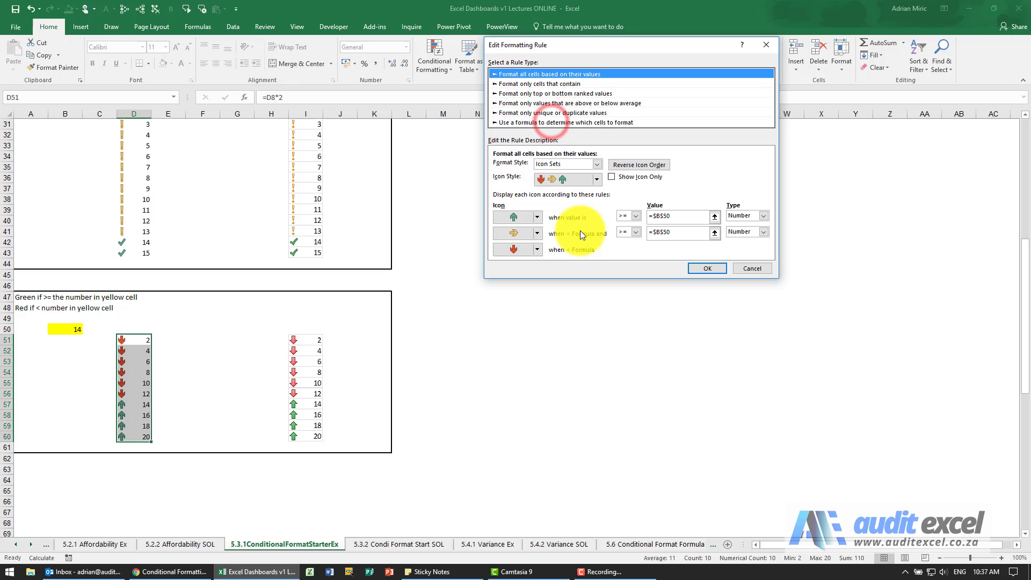